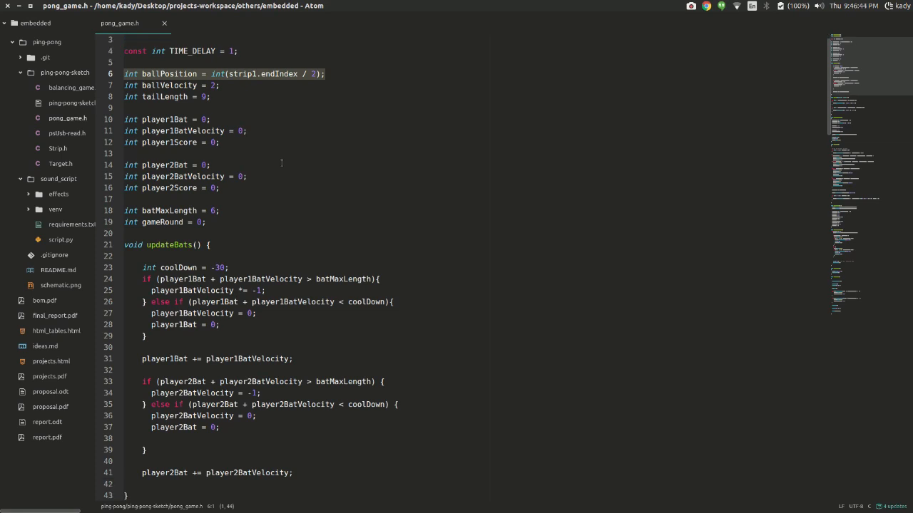
Scroll to drawBats and resetBallPosition, pointing out player 1's green bat value and random ball direction
scroll("down", 3)
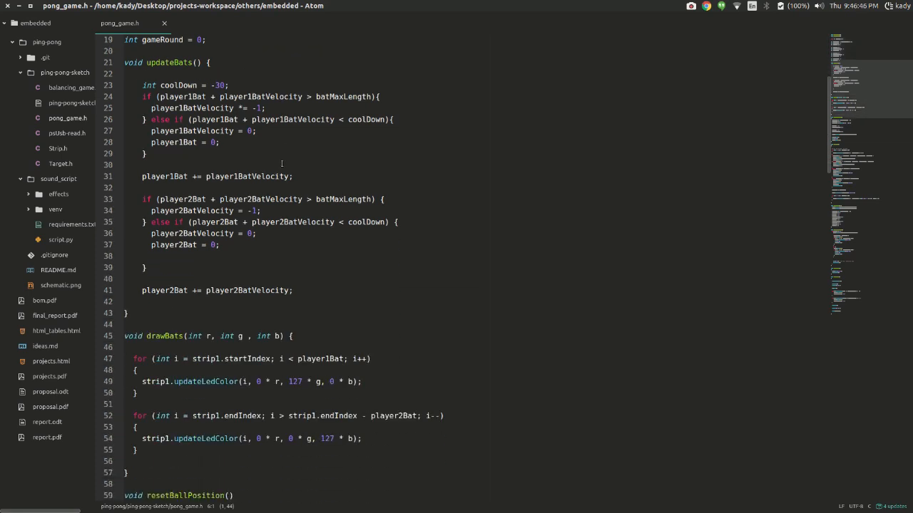
scroll("down", 3)
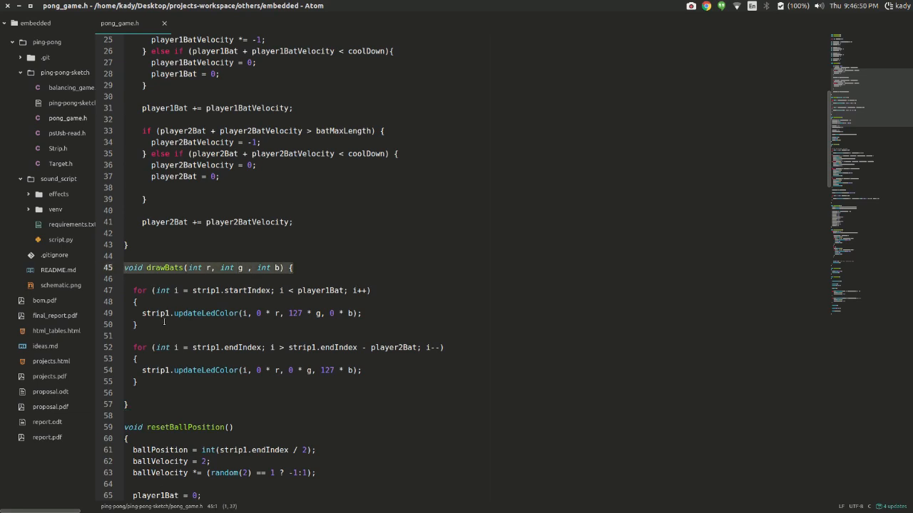
left_click(142, 313)
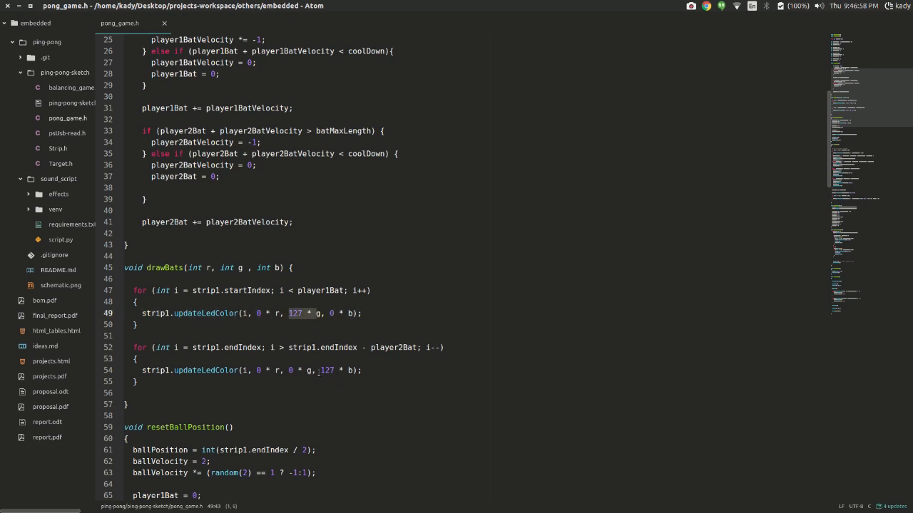
left_click(317, 473)
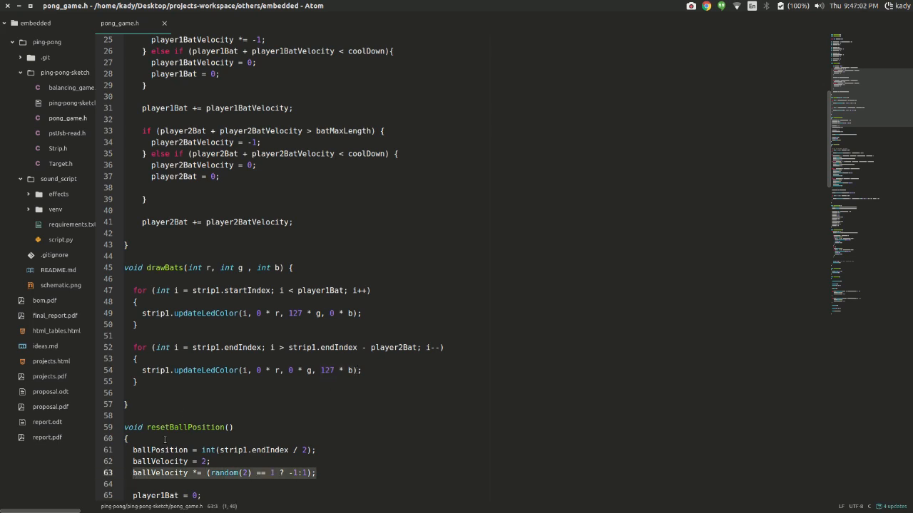
Scroll through updateBall, highlighting player 2's score-lighting line, down to updateRoundStatus
scroll("down", 3)
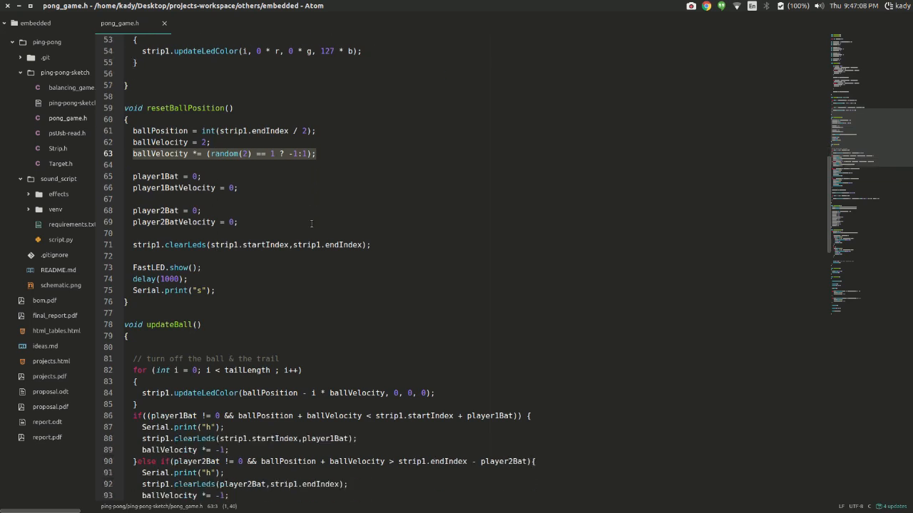
scroll("down", 3)
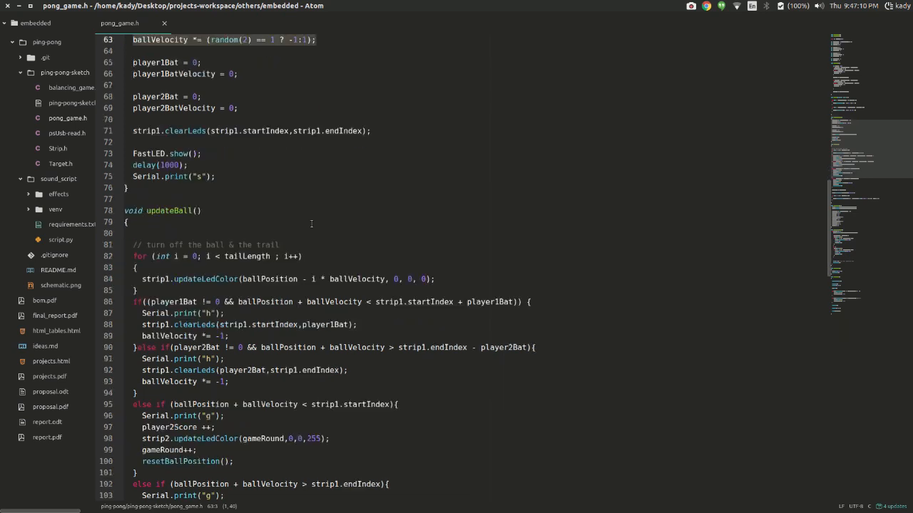
scroll("down", 3)
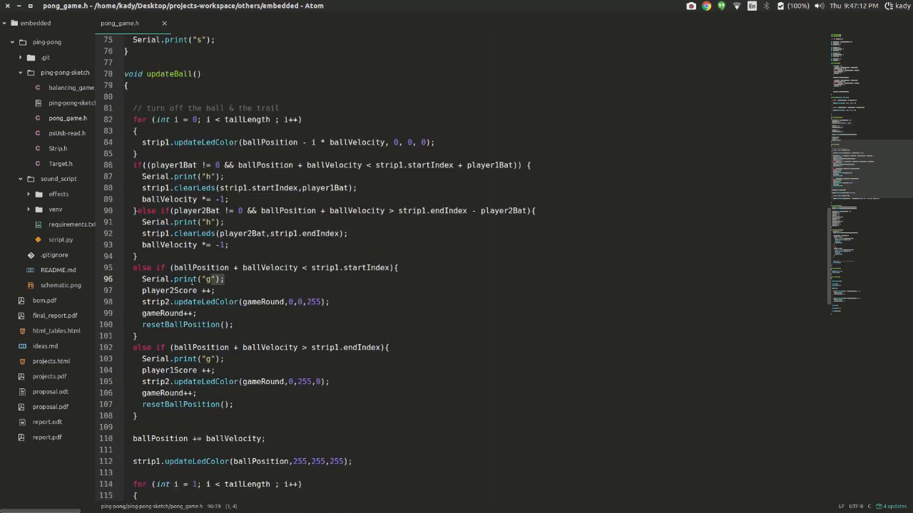
left_click(144, 301)
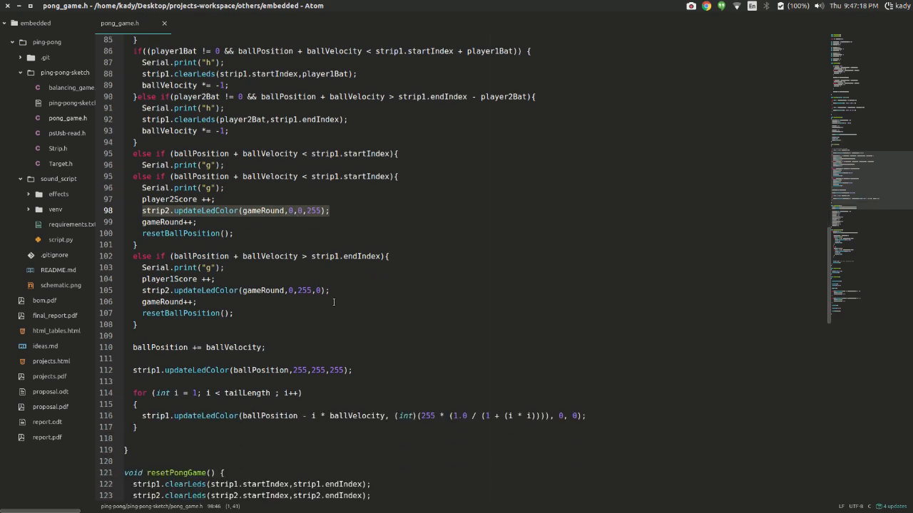
scroll("down", 3)
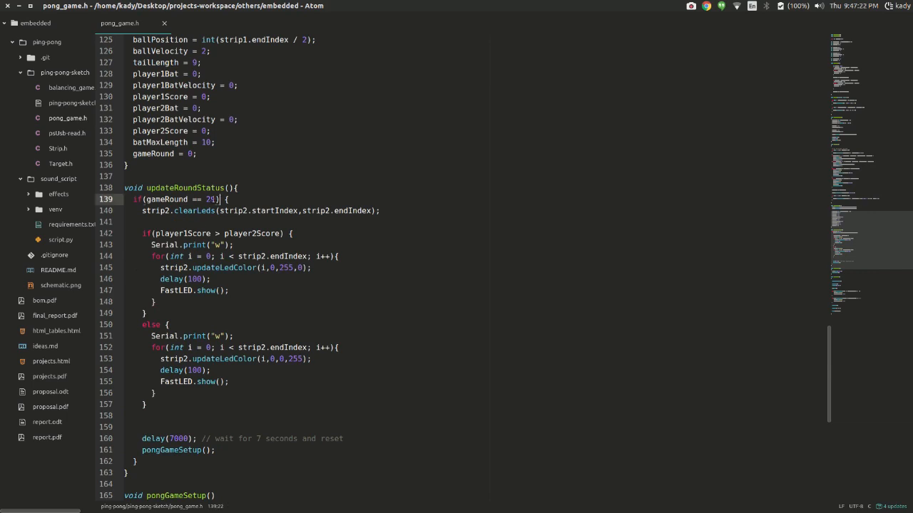
Change the gameRound end condition from 21 to 29, then scroll to pongGameLoop
type("29")
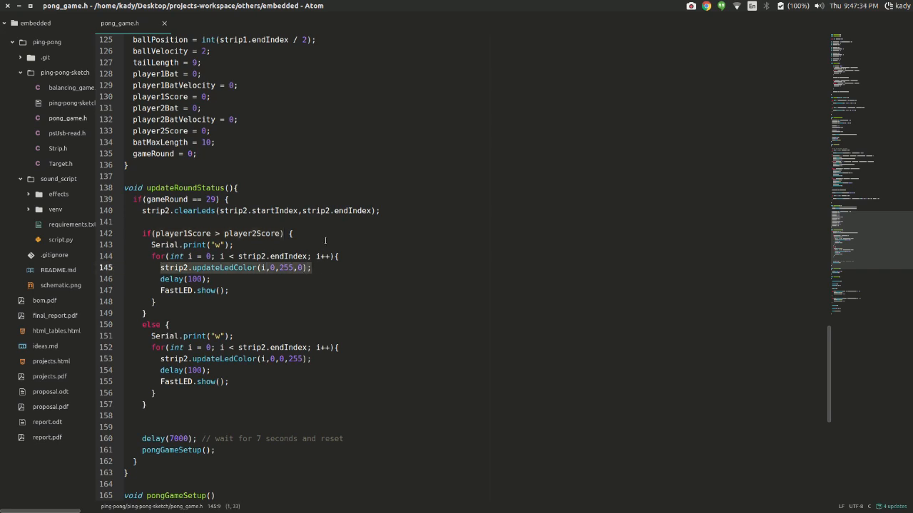
scroll("down", 3)
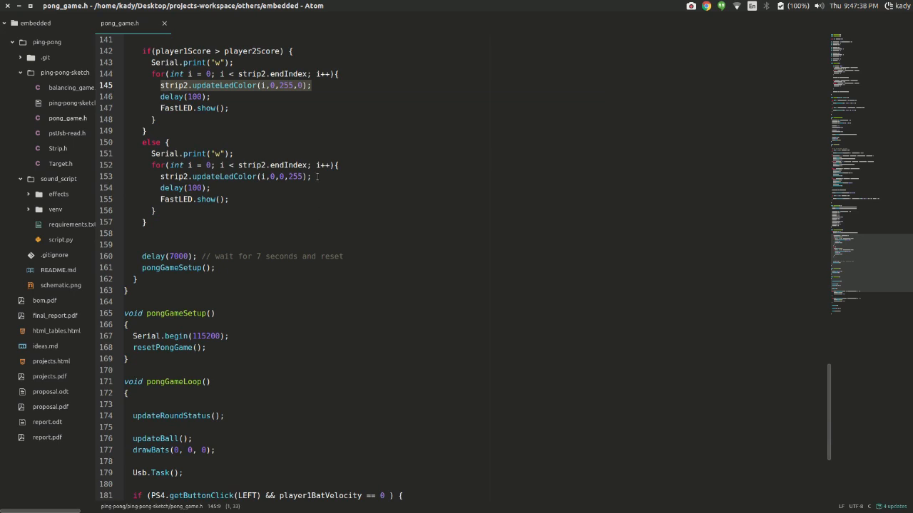
scroll("down", 3)
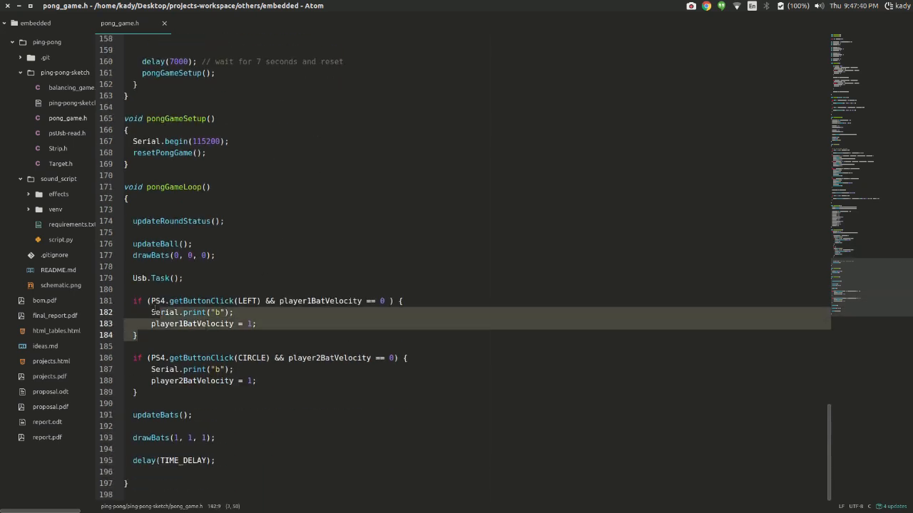